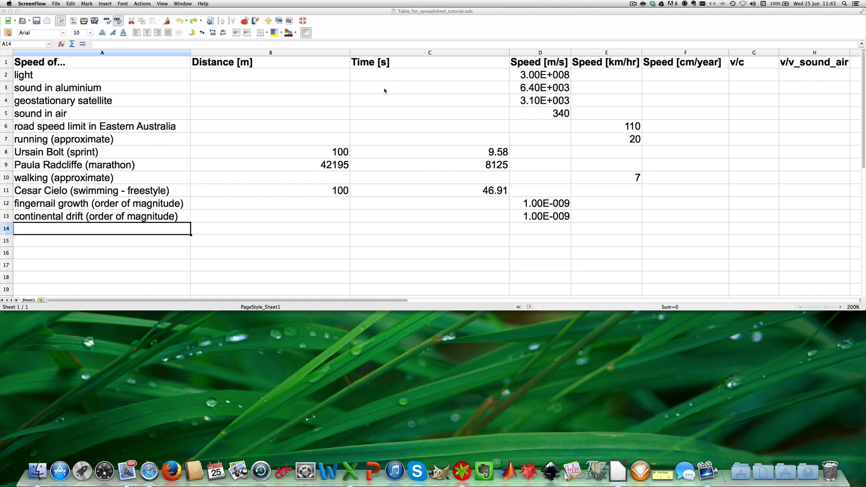
pyautogui.moveTo(386, 84)
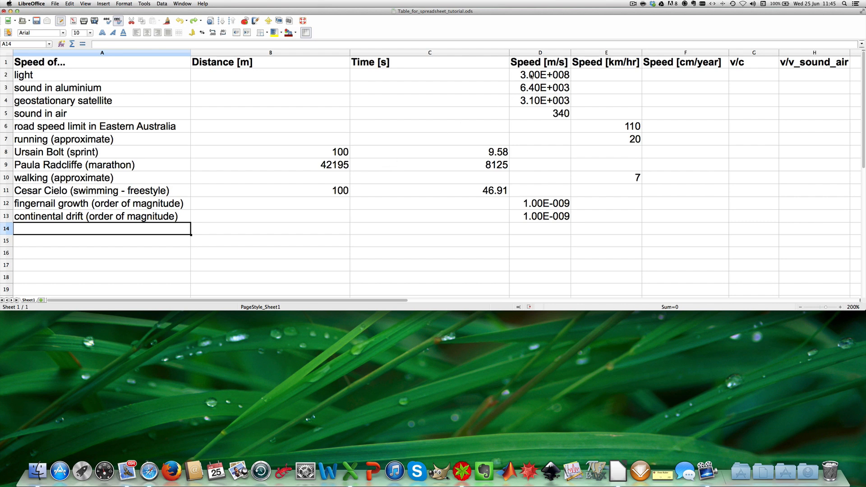
# Apply Scientific number format to the speed of light in D2
pyautogui.click(540, 74)
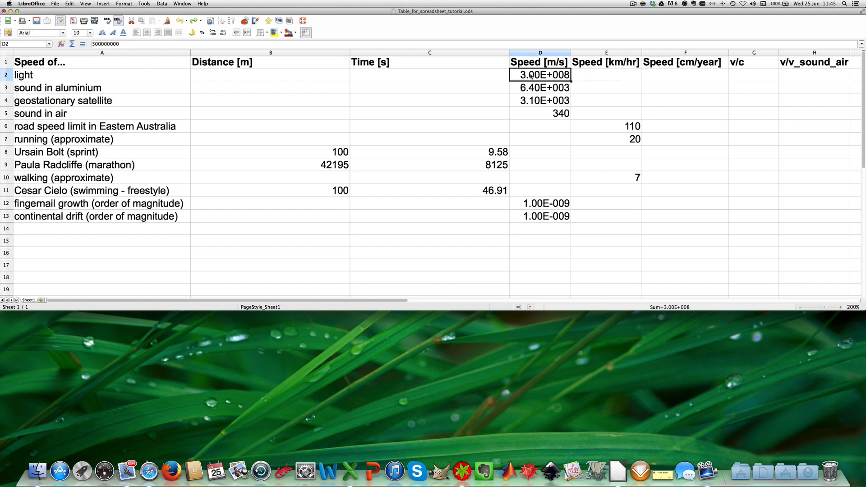
pyautogui.rightClick(540, 74)
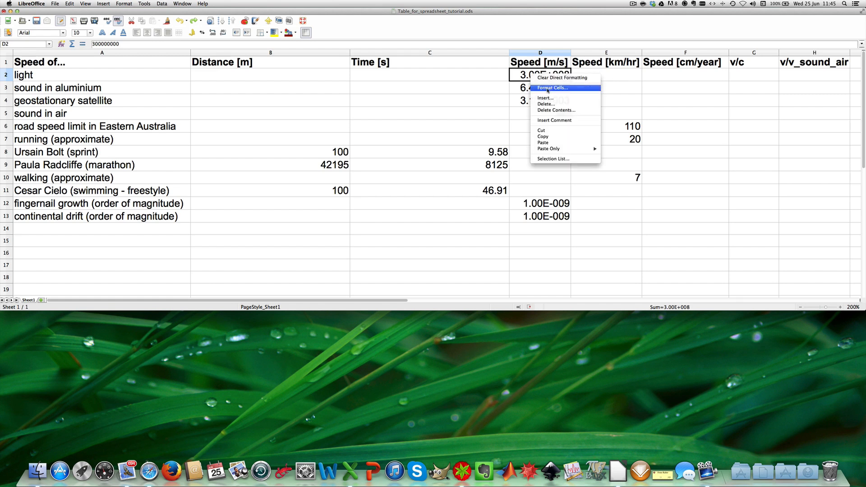
pyautogui.click(551, 88)
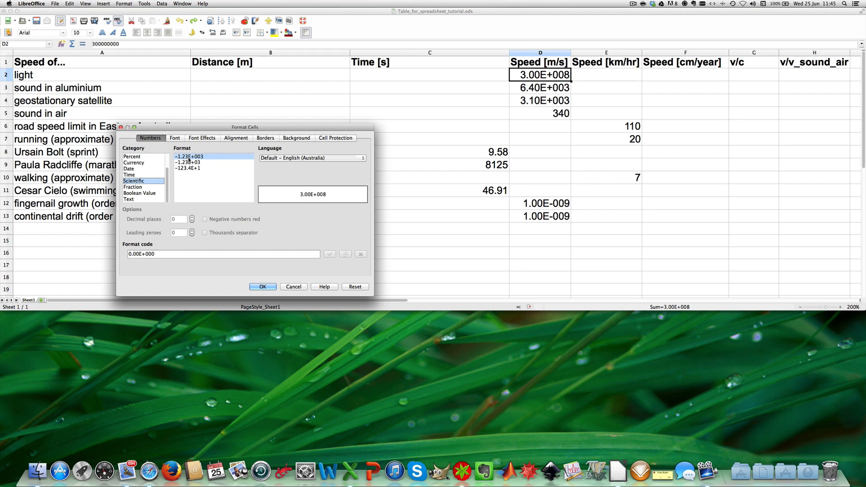
pyautogui.click(262, 287)
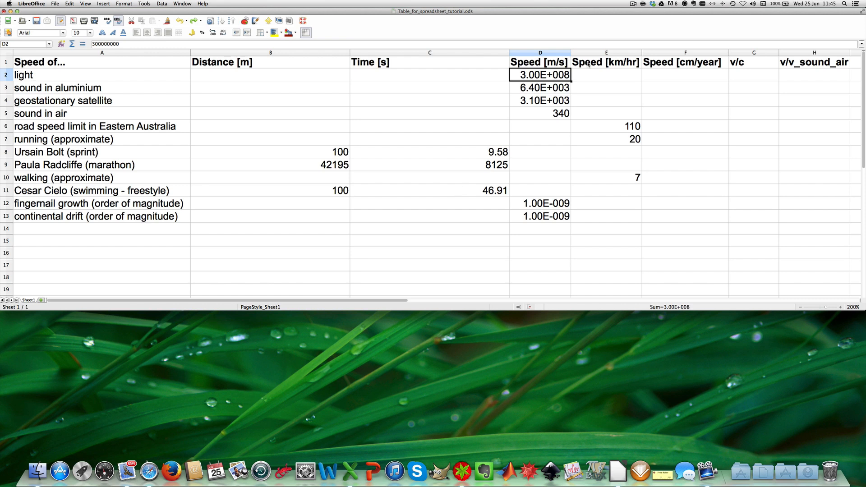
pyautogui.moveTo(541, 122)
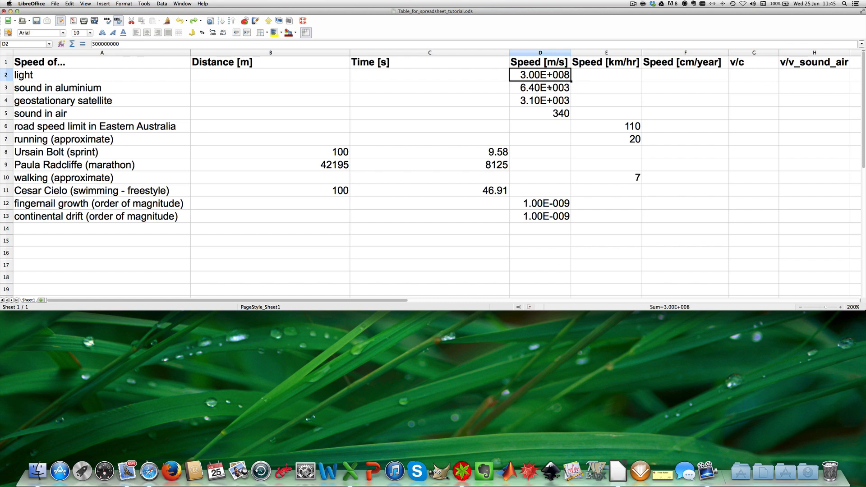
# Confirm the Format Cells settings for D3 and D4
pyautogui.rightClick(540, 87)
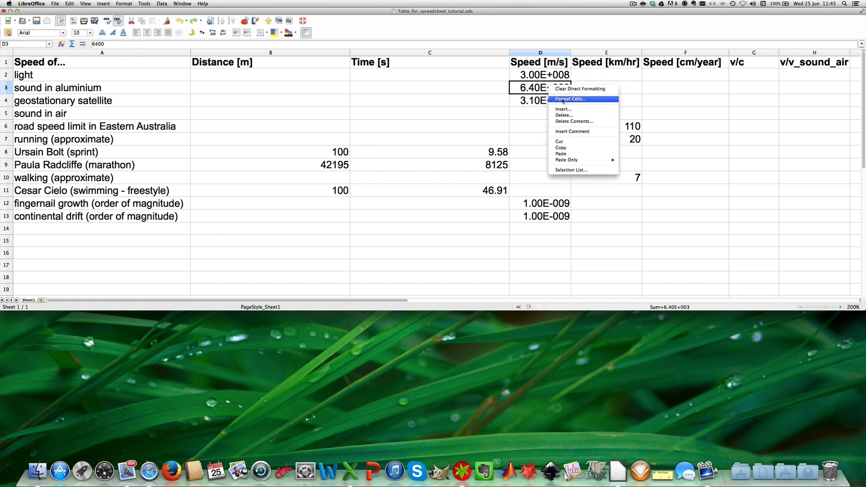
pyautogui.click(569, 98)
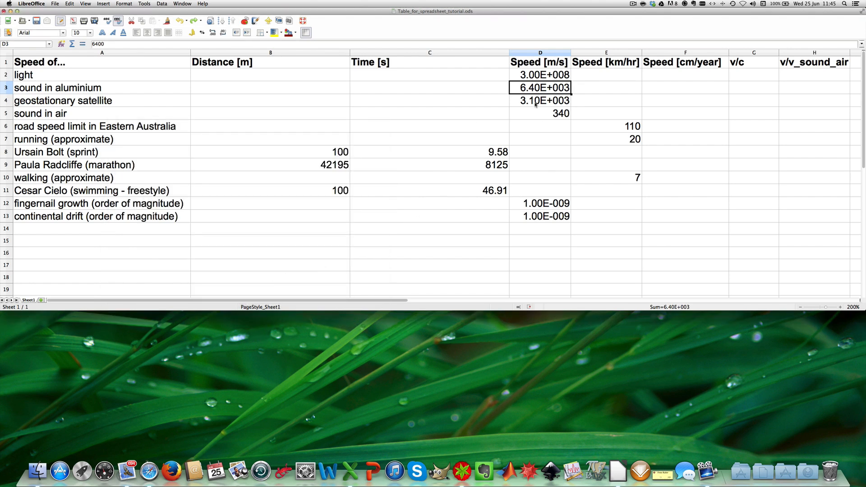
pyautogui.rightClick(539, 100)
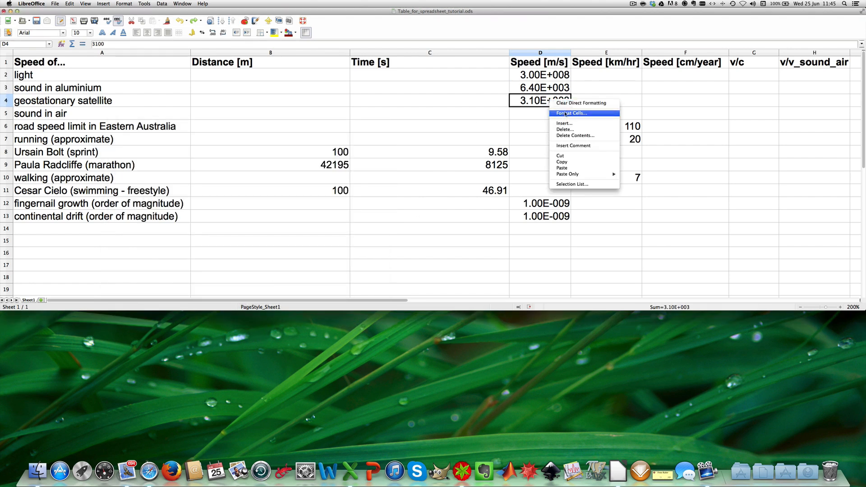
pyautogui.click(571, 114)
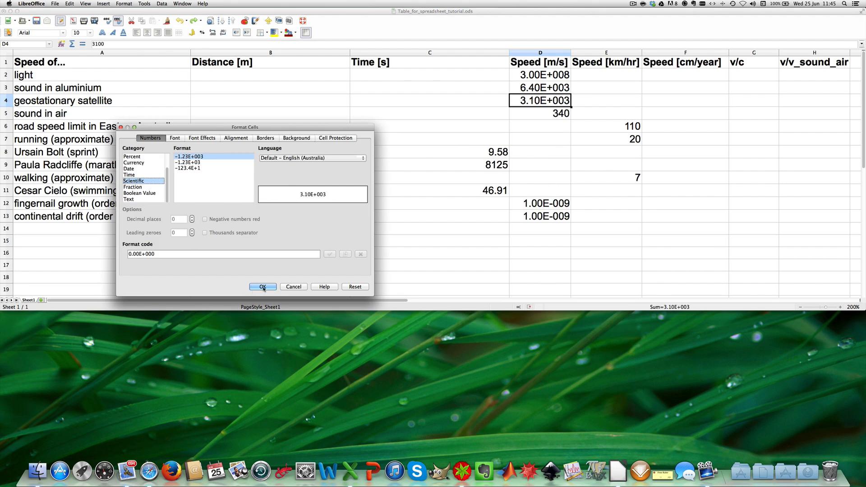
pyautogui.click(262, 287)
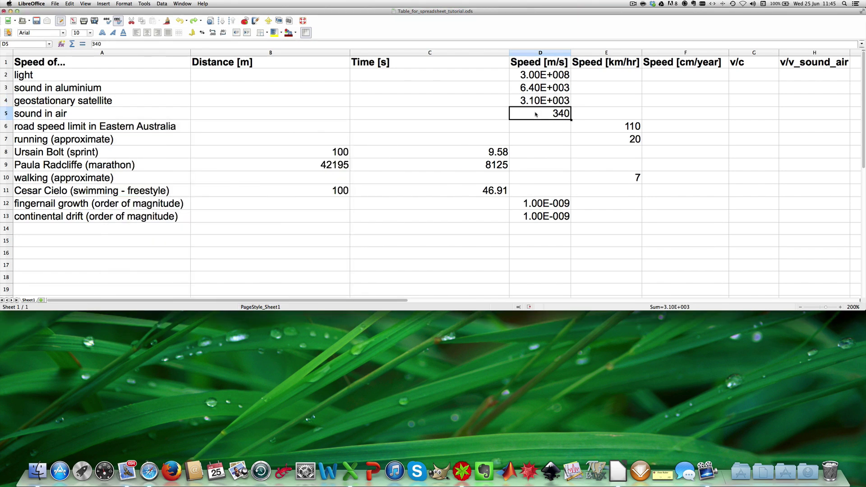
# Format D5 as Scientific so sound in air shows 3.40E+002
pyautogui.rightClick(539, 113)
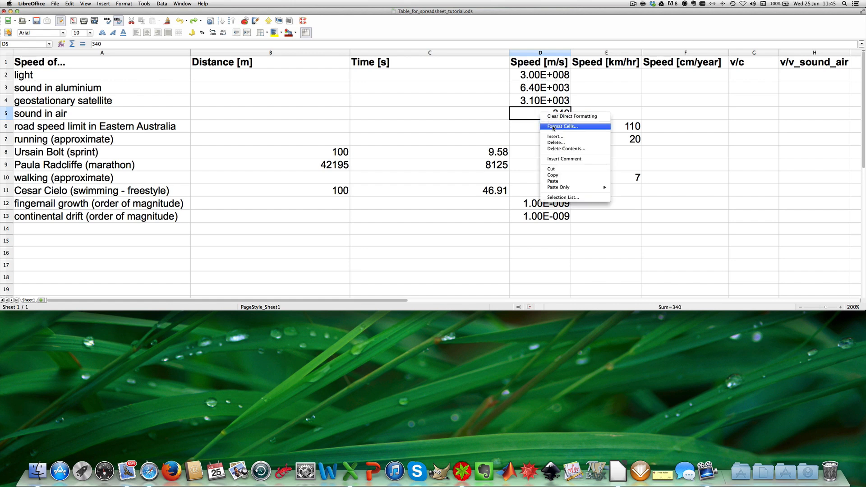
pyautogui.click(561, 125)
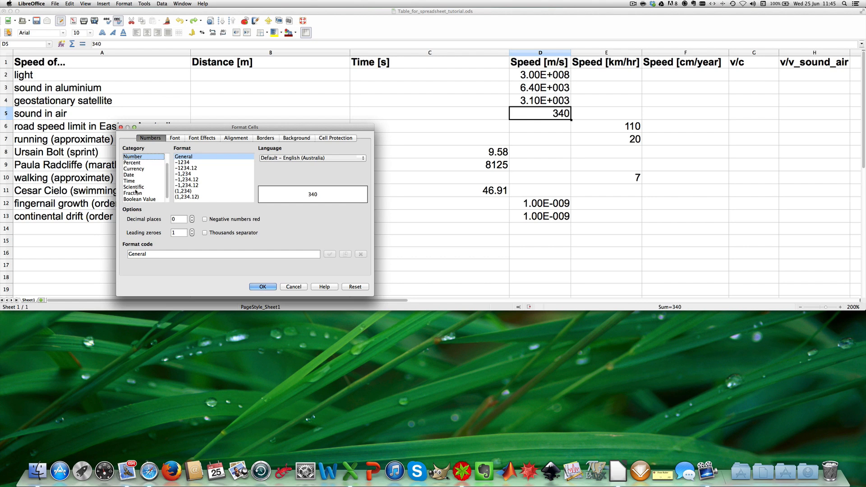
pyautogui.click(133, 187)
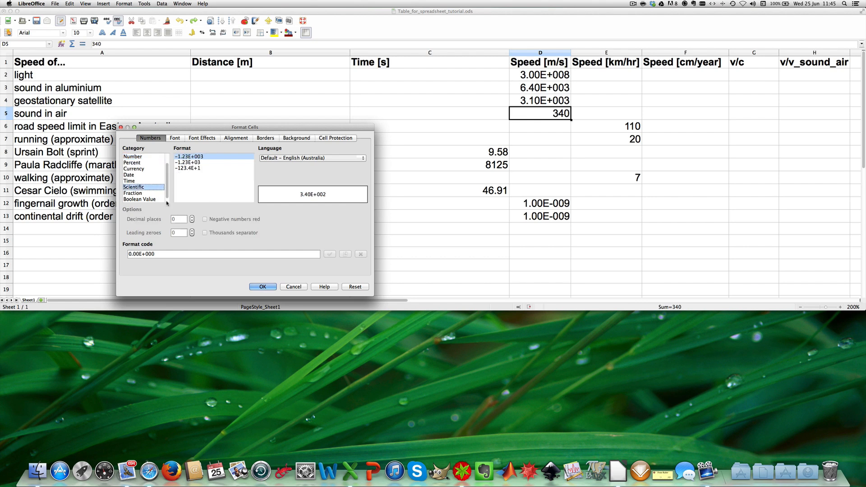
pyautogui.click(263, 287)
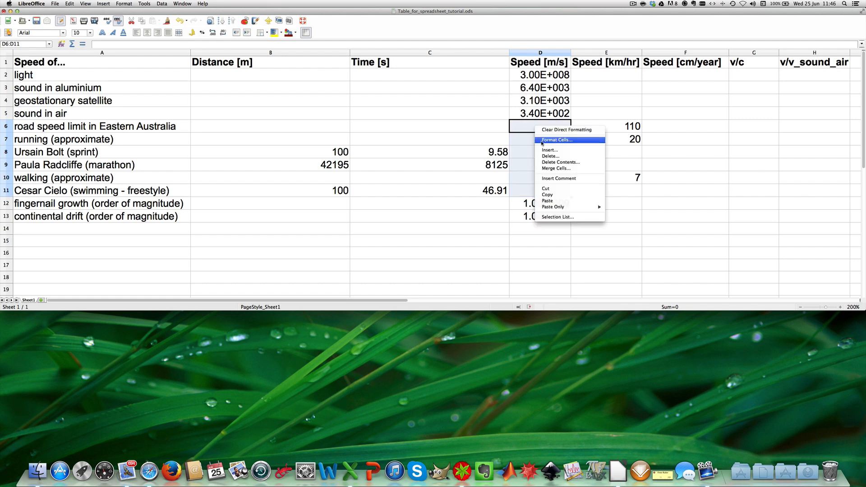
# Apply the Scientific category to empty cells D6:D11, then select E2
pyautogui.click(557, 139)
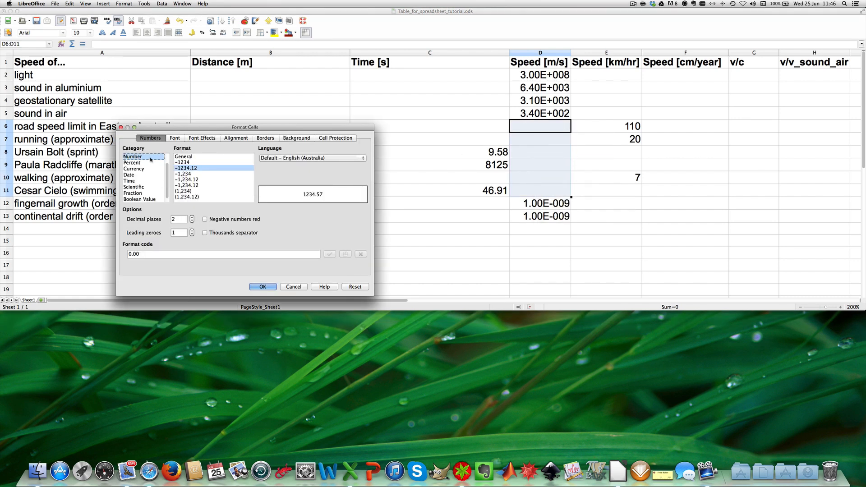
pyautogui.click(133, 187)
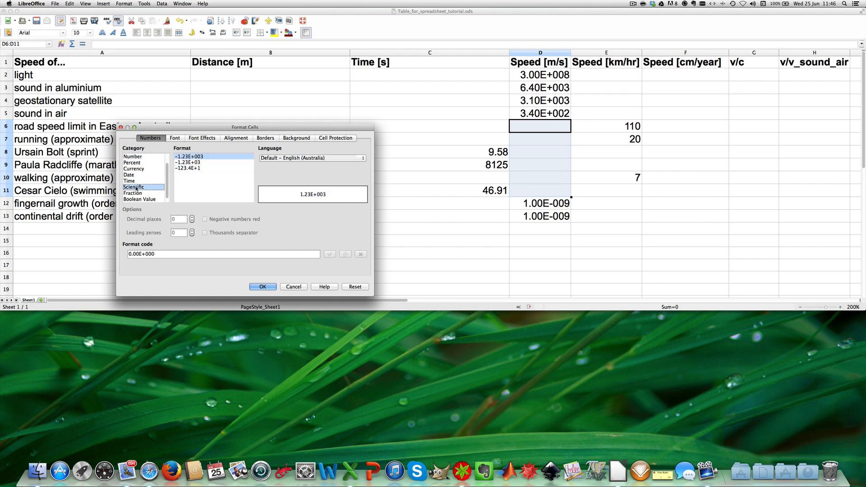
pyautogui.moveTo(226, 159)
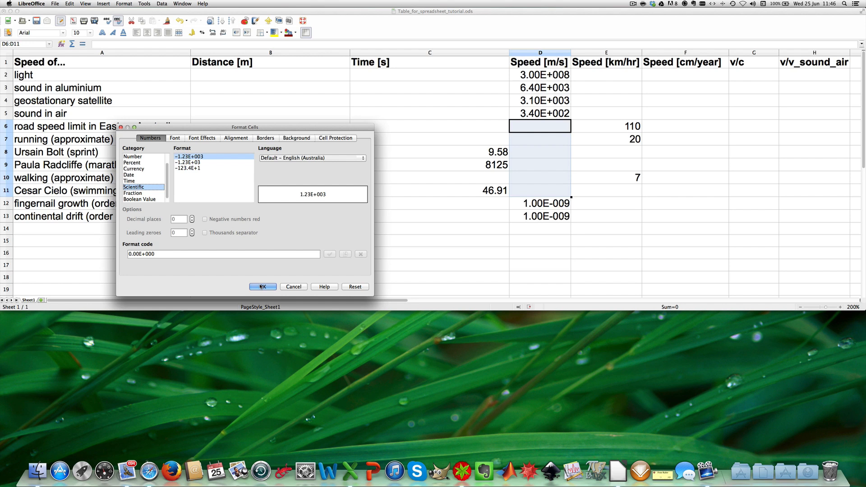
pyautogui.click(263, 286)
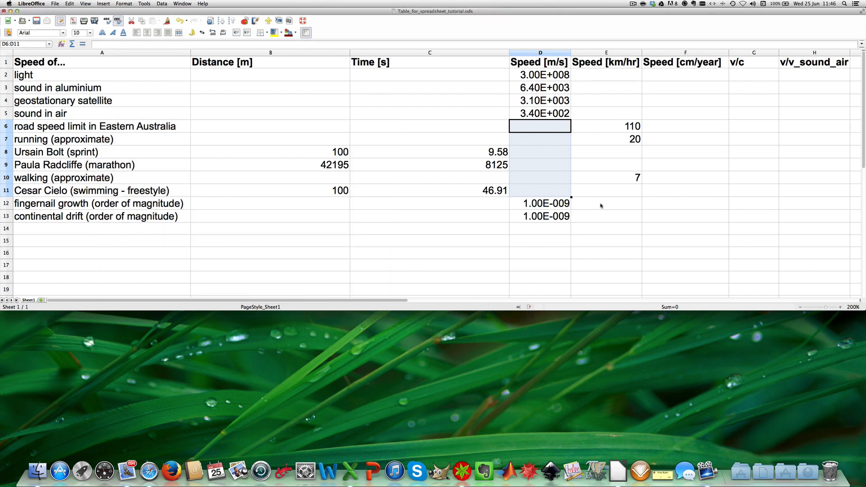
pyautogui.moveTo(594, 73)
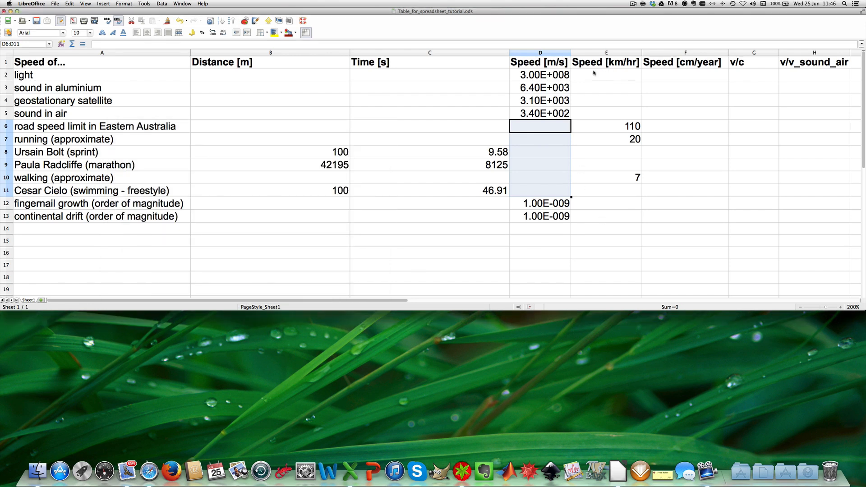
pyautogui.click(606, 75)
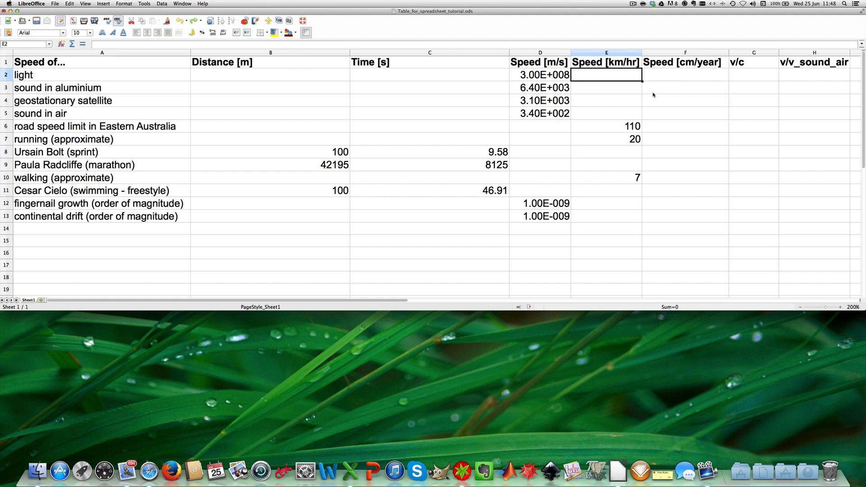
pyautogui.moveTo(644, 82)
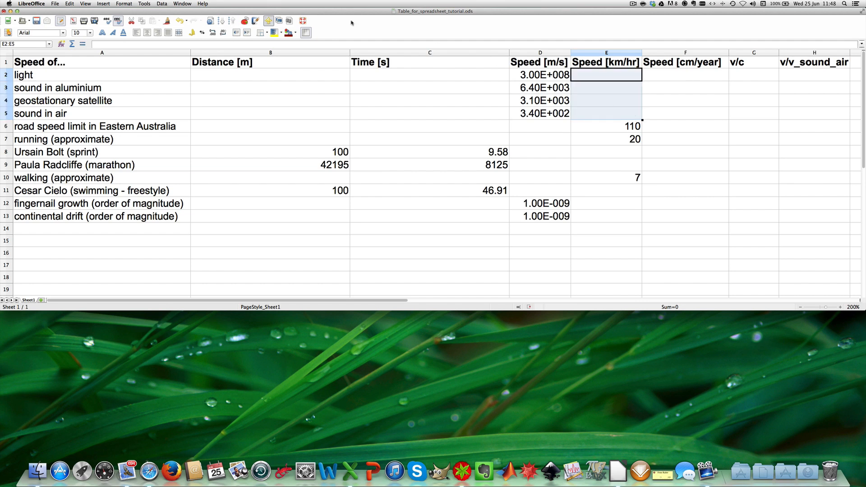
# Format the road speed limit in E6 as Scientific, showing 1.10E+002
pyautogui.rightClick(605, 74)
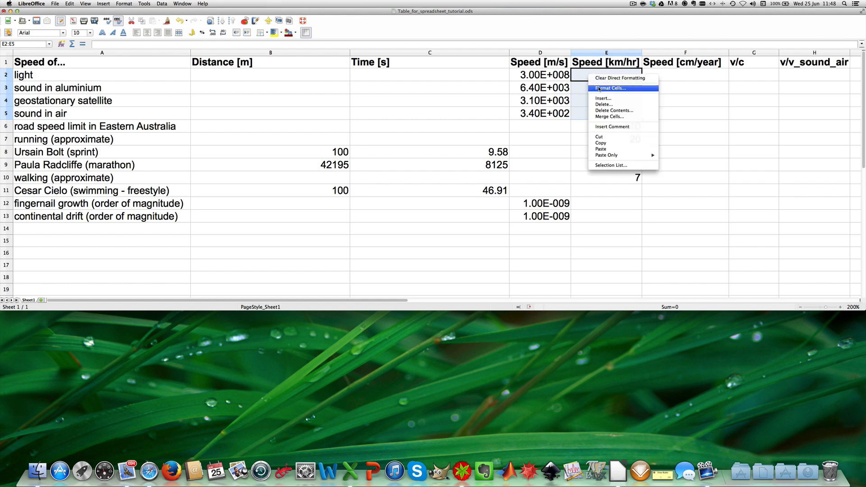
pyautogui.click(609, 88)
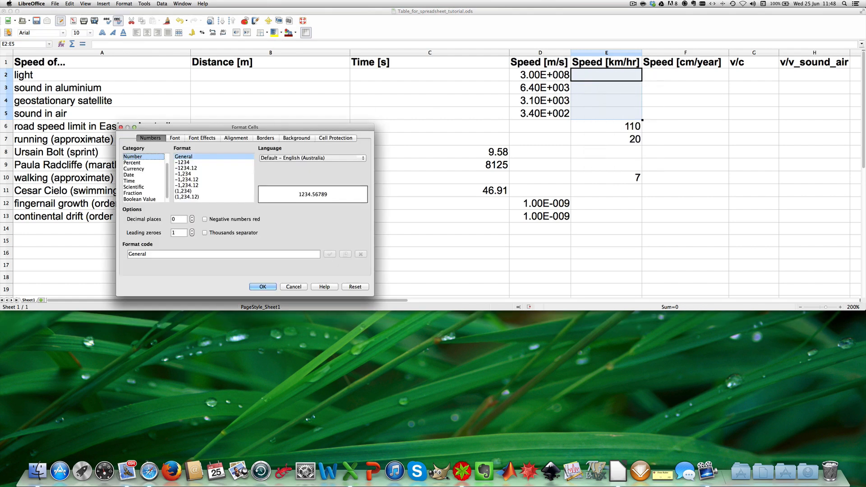
pyautogui.click(133, 186)
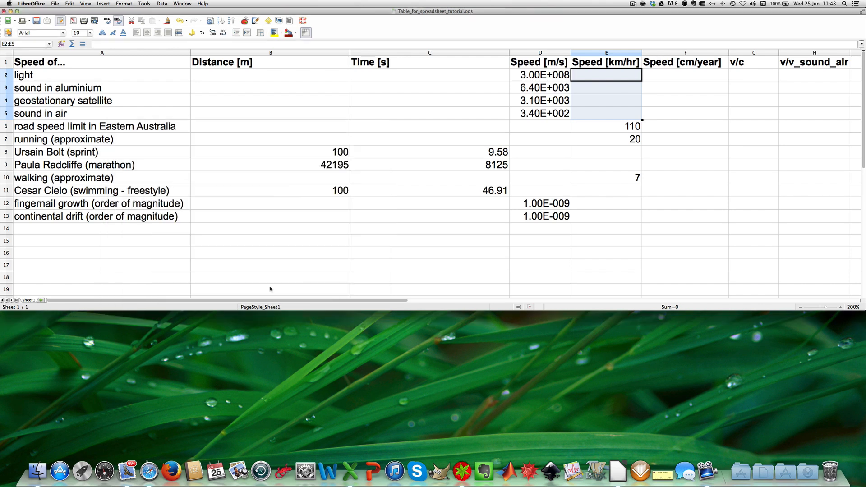
pyautogui.click(606, 126)
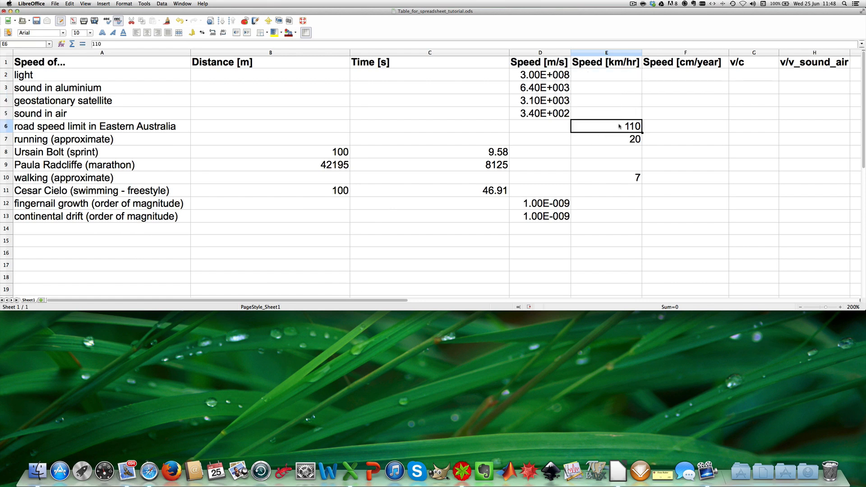
pyautogui.rightClick(606, 126)
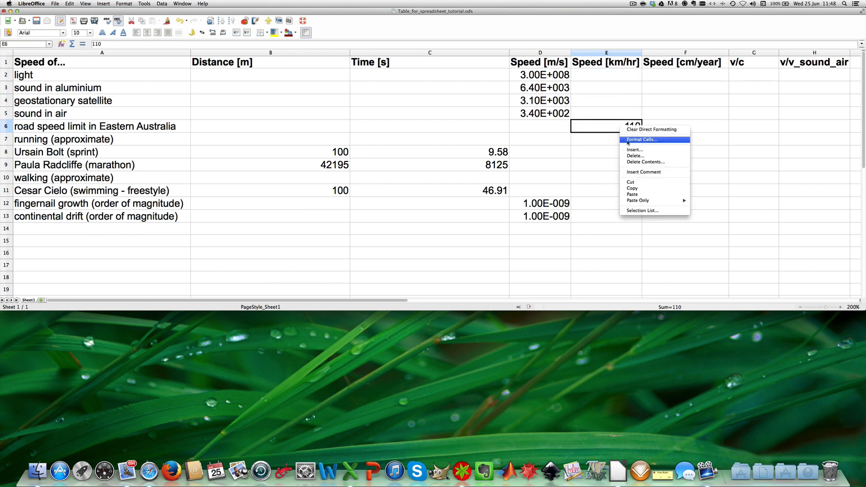
pyautogui.click(641, 138)
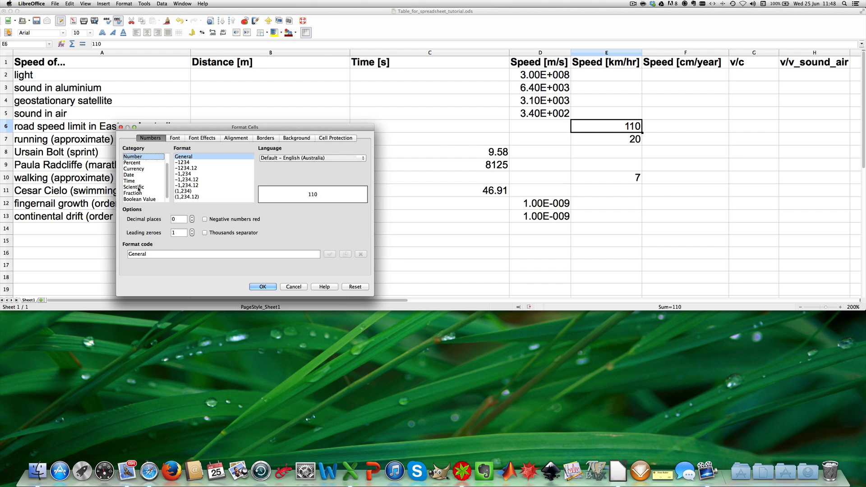
pyautogui.click(134, 186)
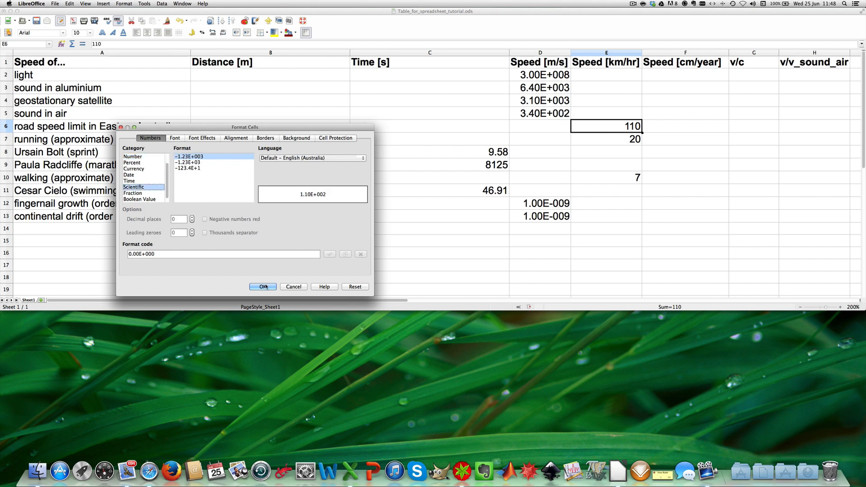
pyautogui.click(263, 287)
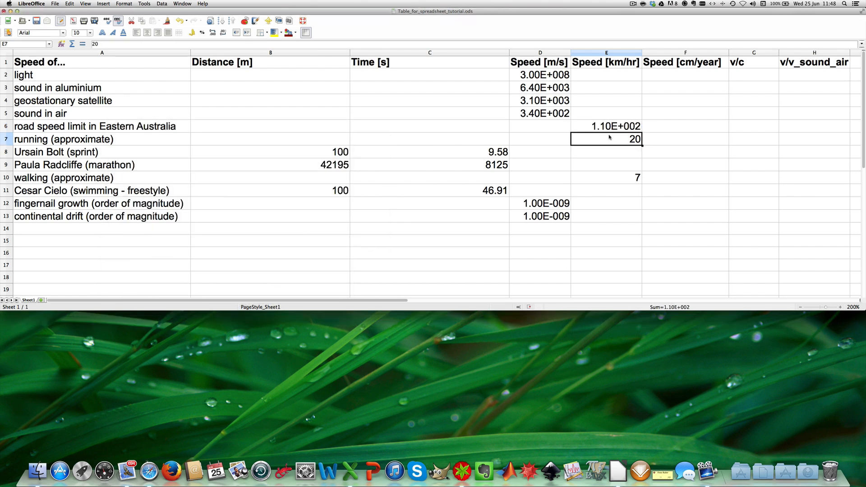
pyautogui.moveTo(624, 150)
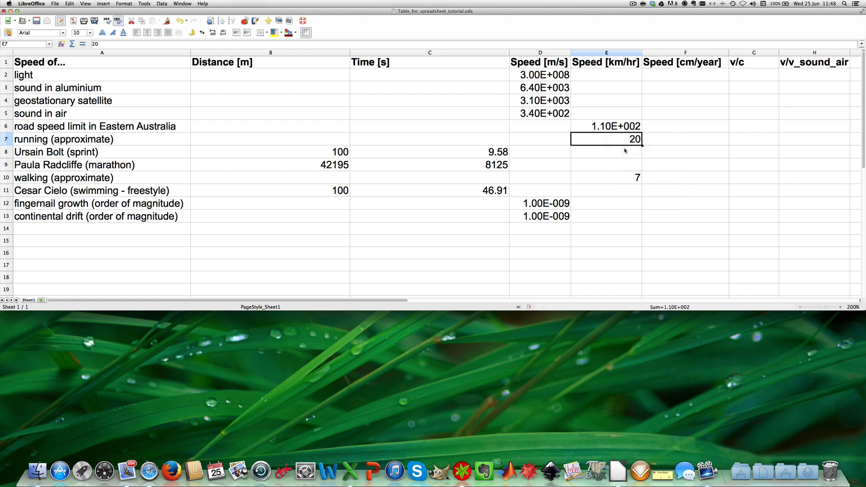
# Format E7 (running, 20) and E8:E9 as Scientific
pyautogui.click(123, 3)
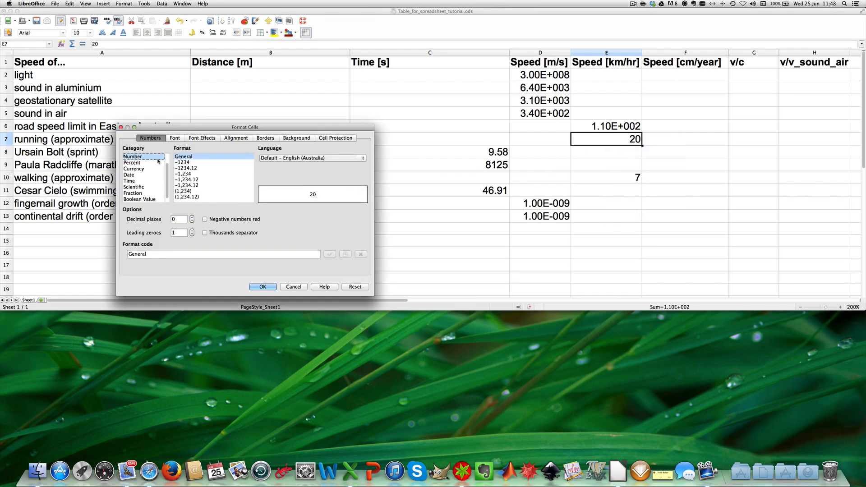
pyautogui.click(133, 187)
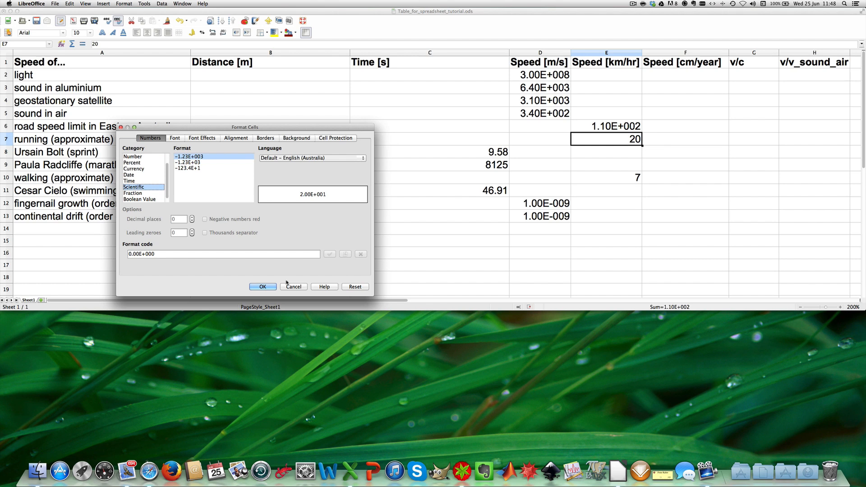
pyautogui.click(262, 287)
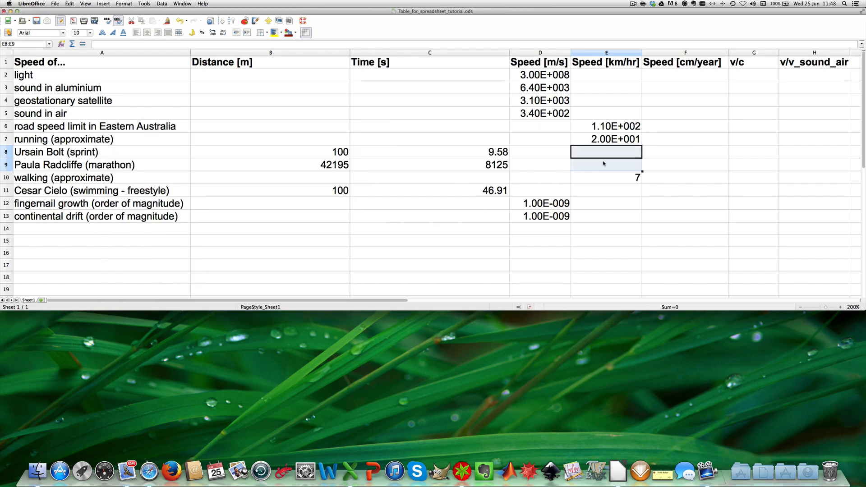
pyautogui.rightClick(606, 152)
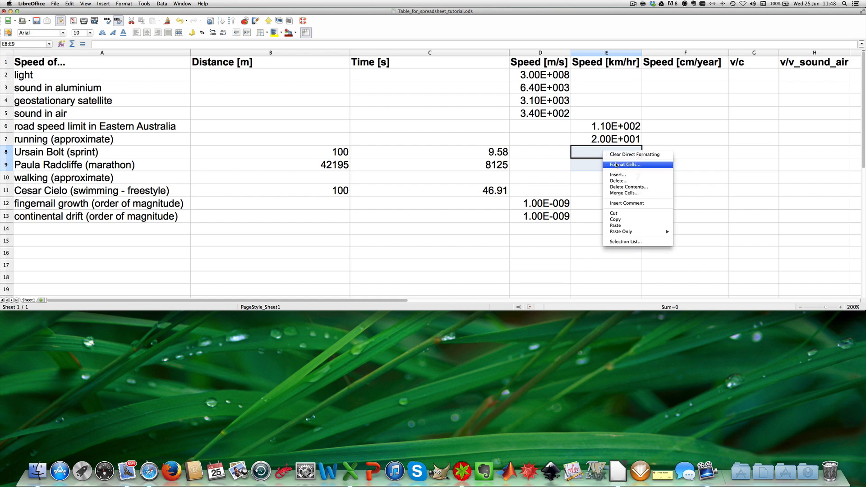
pyautogui.click(624, 164)
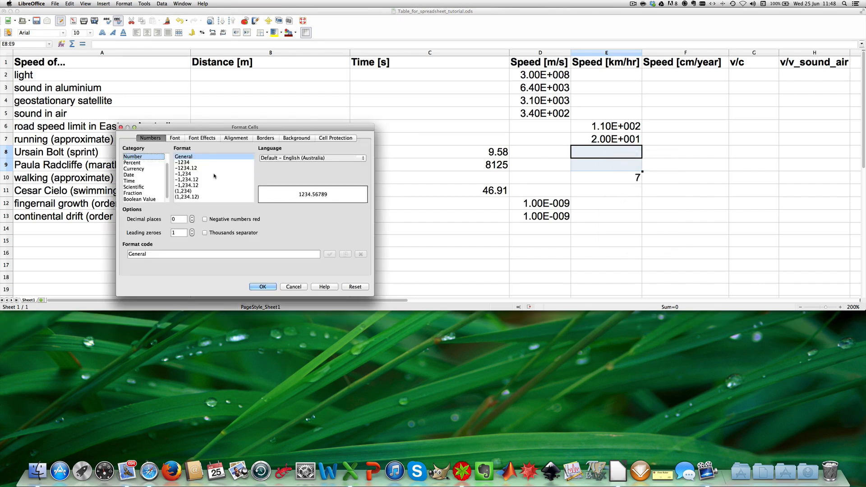
pyautogui.click(133, 187)
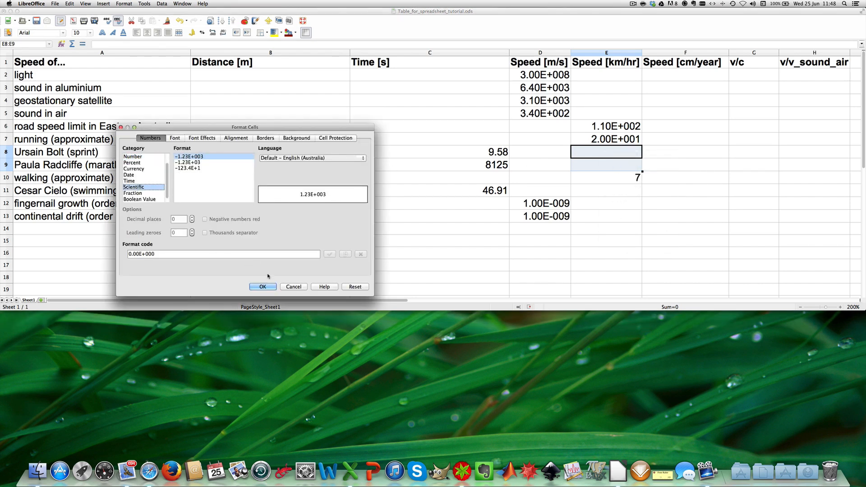
pyautogui.click(262, 286)
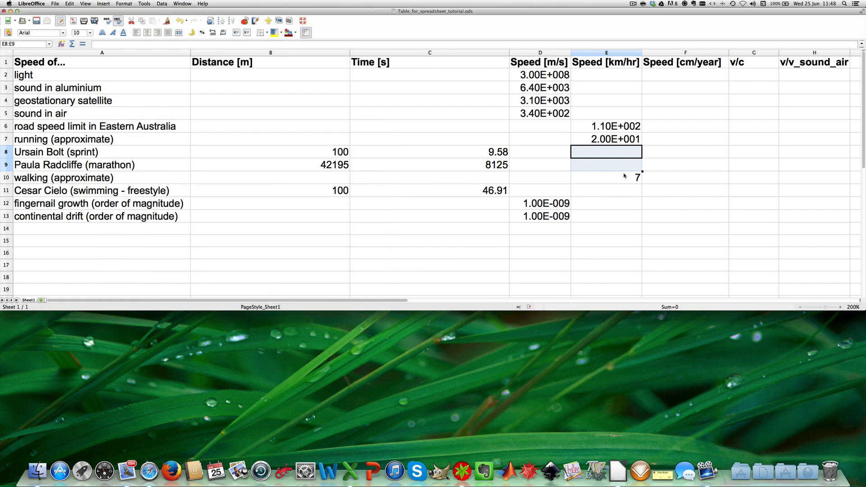
# Format the walking speed 7 in E10 as 7.00E+000, then select E11
pyautogui.rightClick(605, 178)
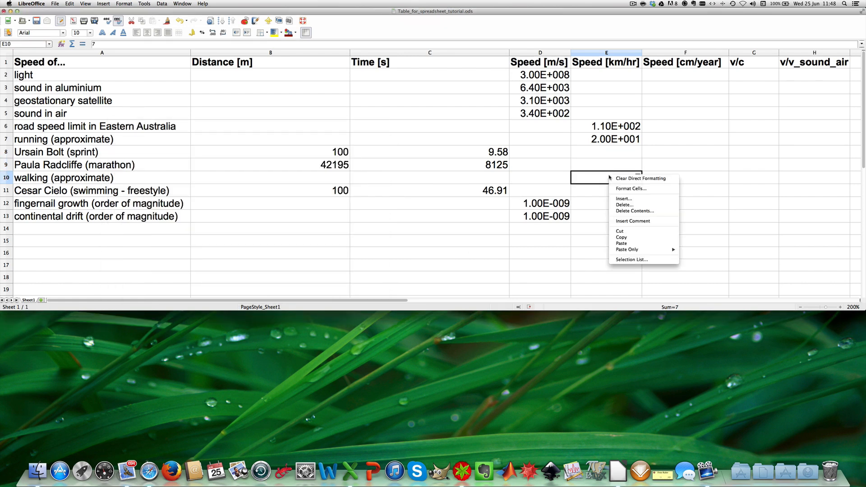
pyautogui.click(630, 188)
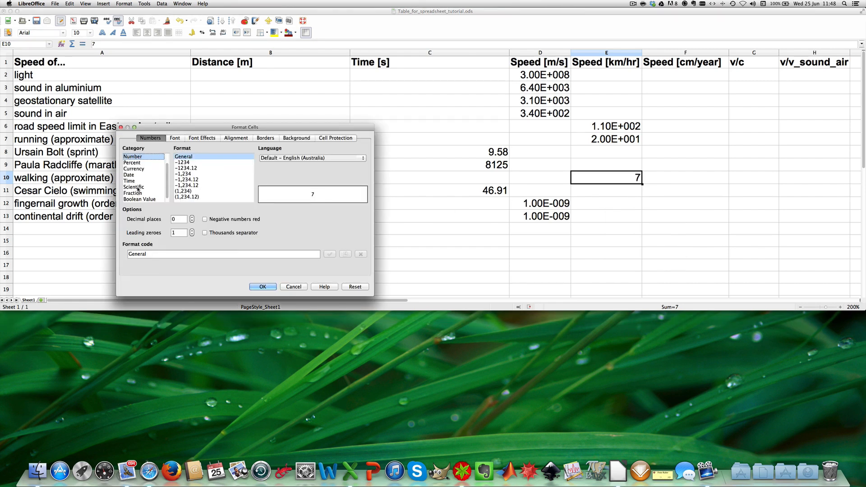
pyautogui.click(263, 287)
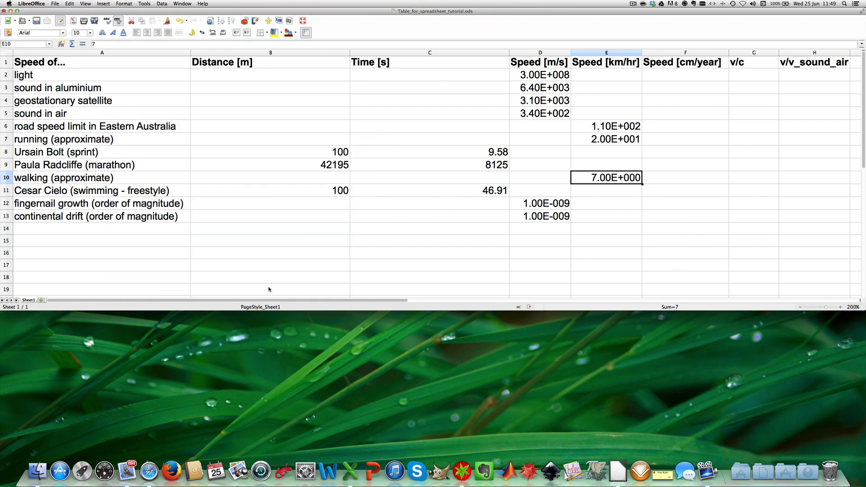
pyautogui.click(605, 190)
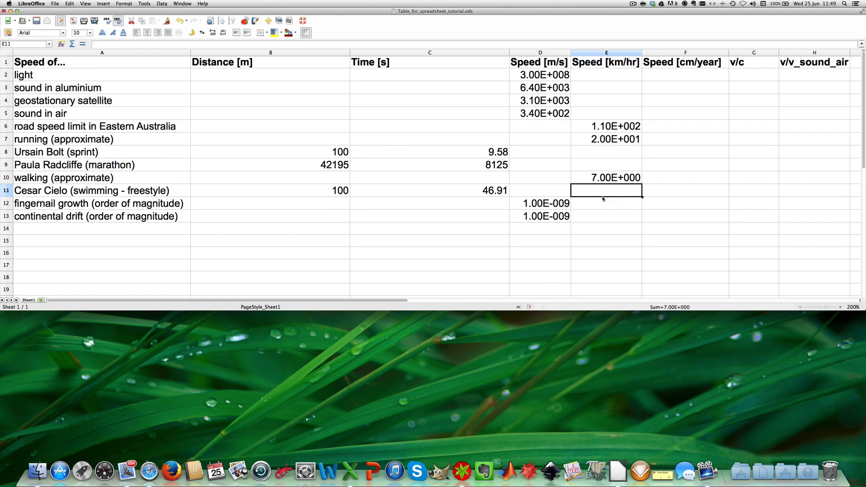
pyautogui.rightClick(604, 190)
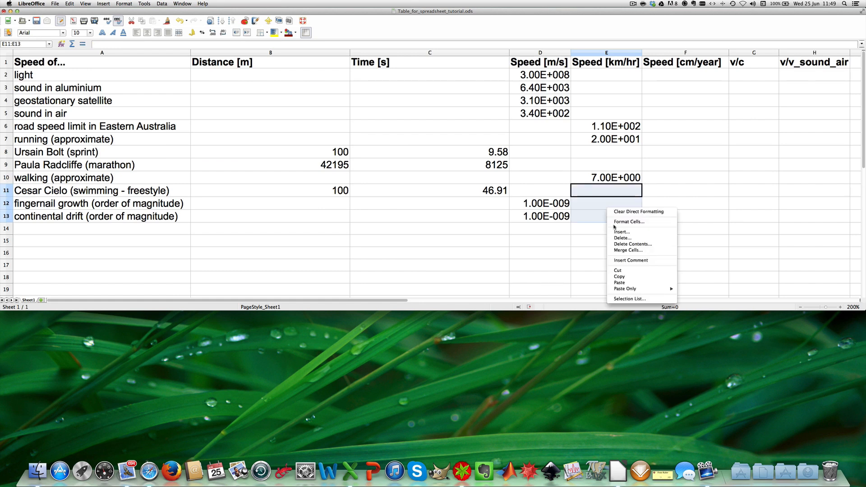
pyautogui.click(628, 221)
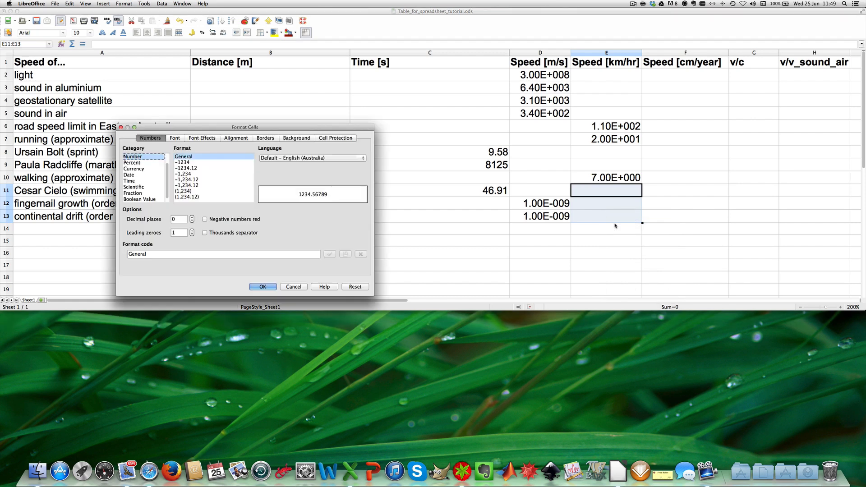
pyautogui.click(133, 186)
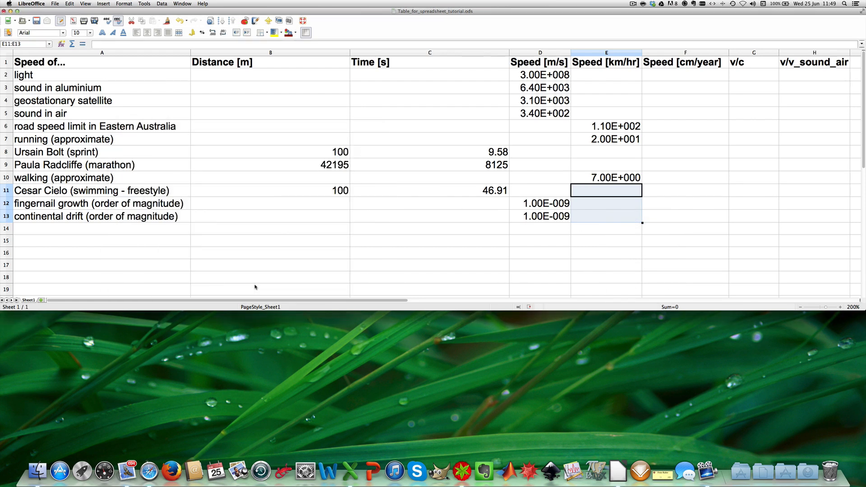
pyautogui.moveTo(782, 113)
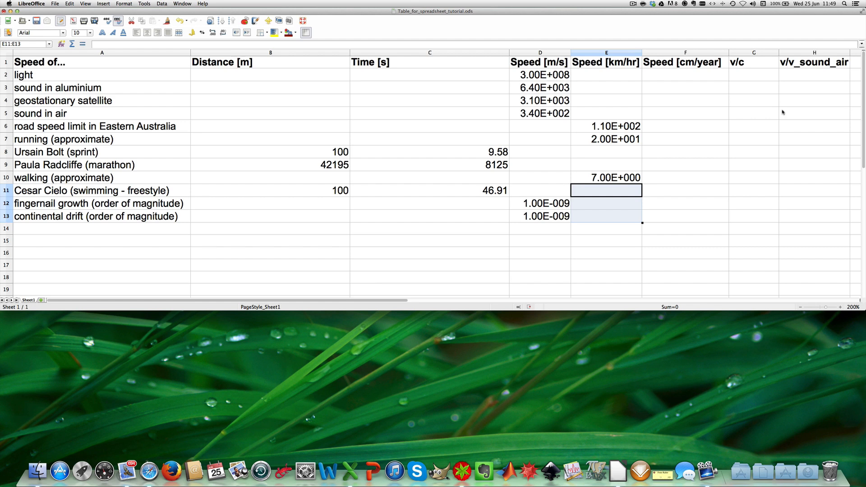
pyautogui.moveTo(655, 76)
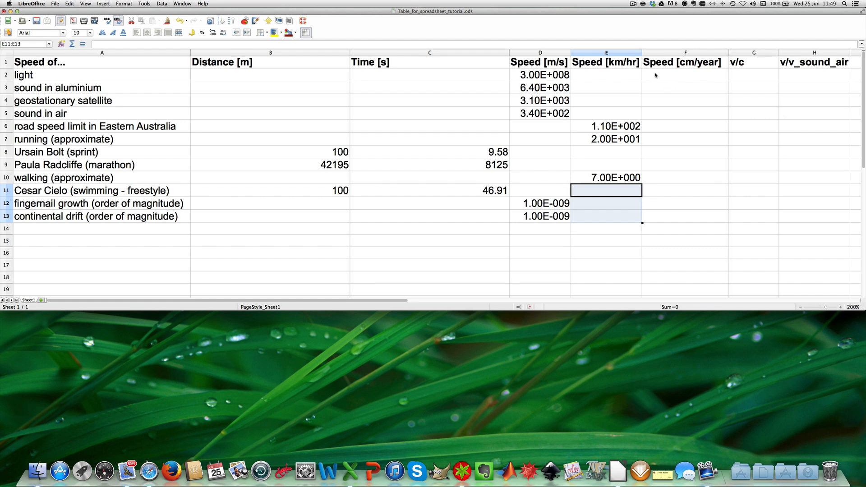
# Give the Speed [cm/year] cells F2:F13 Scientific number format, then select G2
pyautogui.click(685, 74)
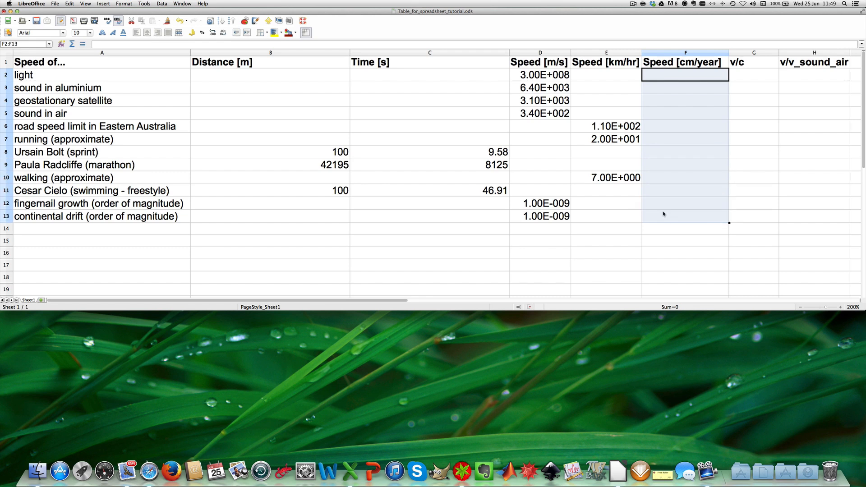
pyautogui.rightClick(664, 214)
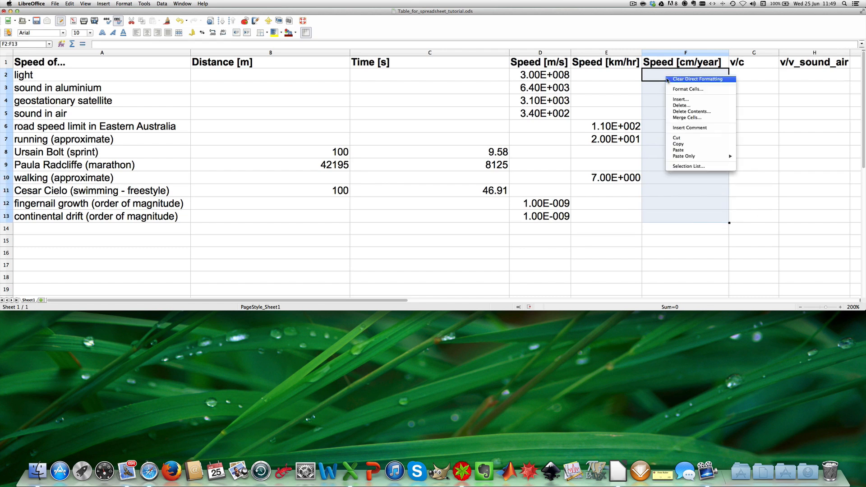
pyautogui.click(687, 89)
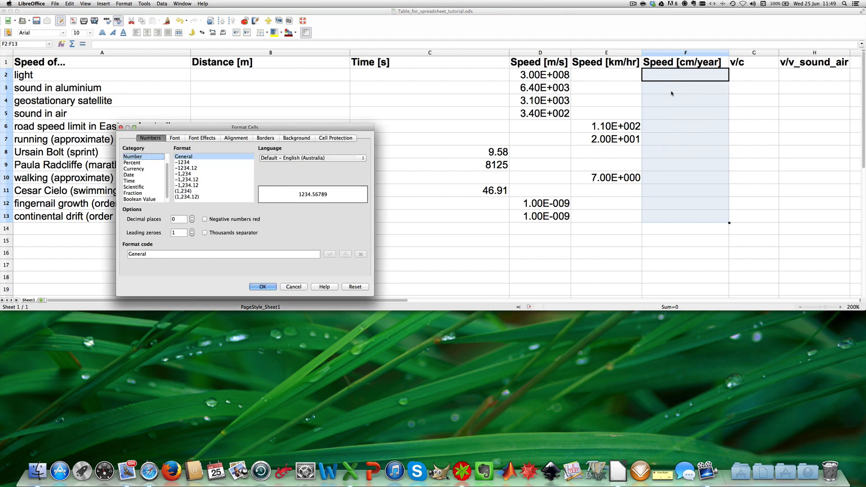
pyautogui.click(134, 187)
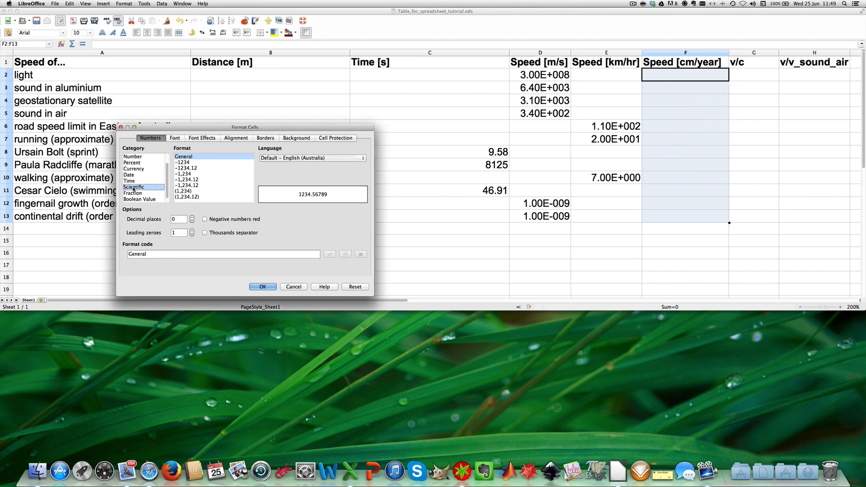
pyautogui.click(133, 187)
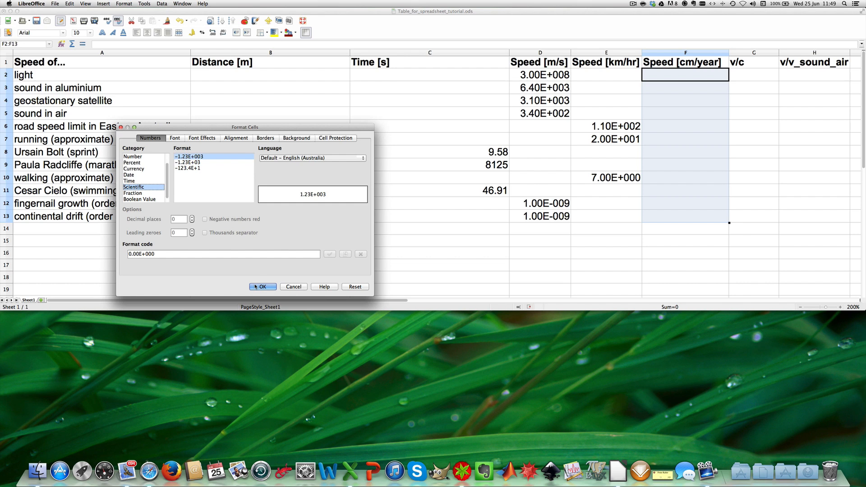
pyautogui.click(262, 287)
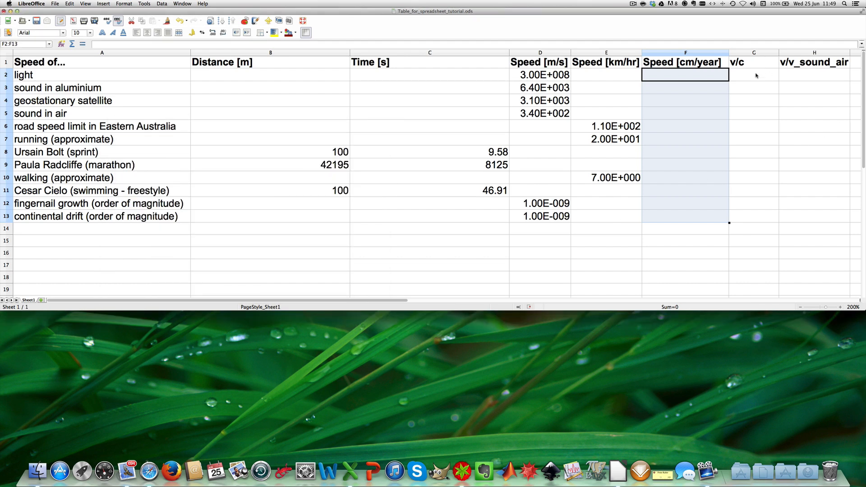
pyautogui.click(753, 75)
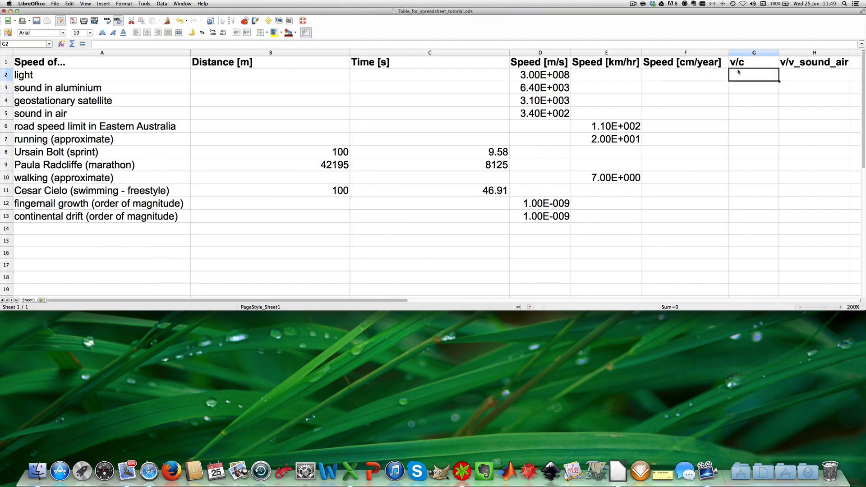